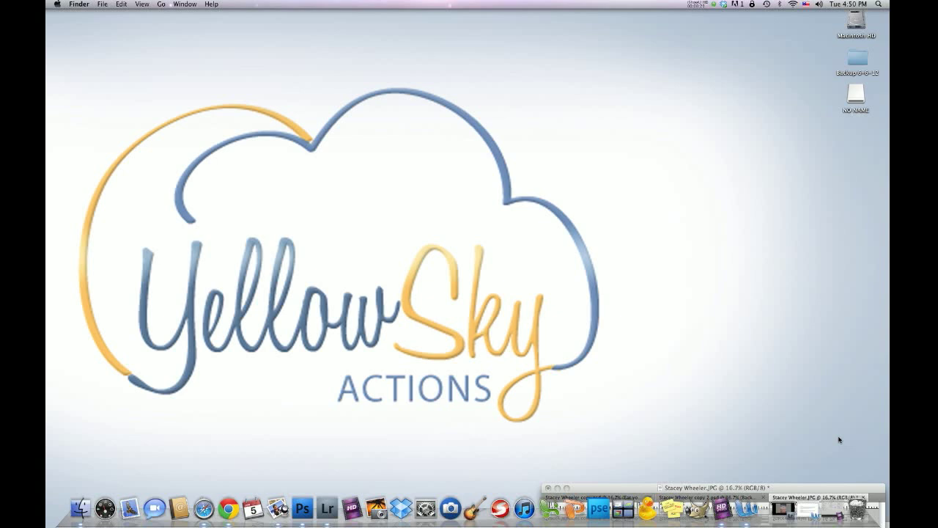
mouse_move(784, 434)
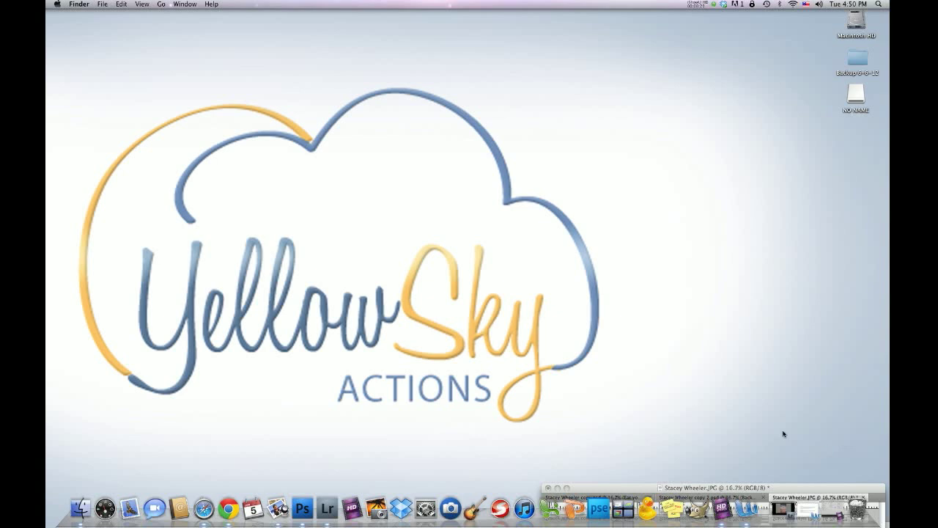
Bring Photoshop forward, raise the document window, and view copy 2, then copy.psd.
click(302, 507)
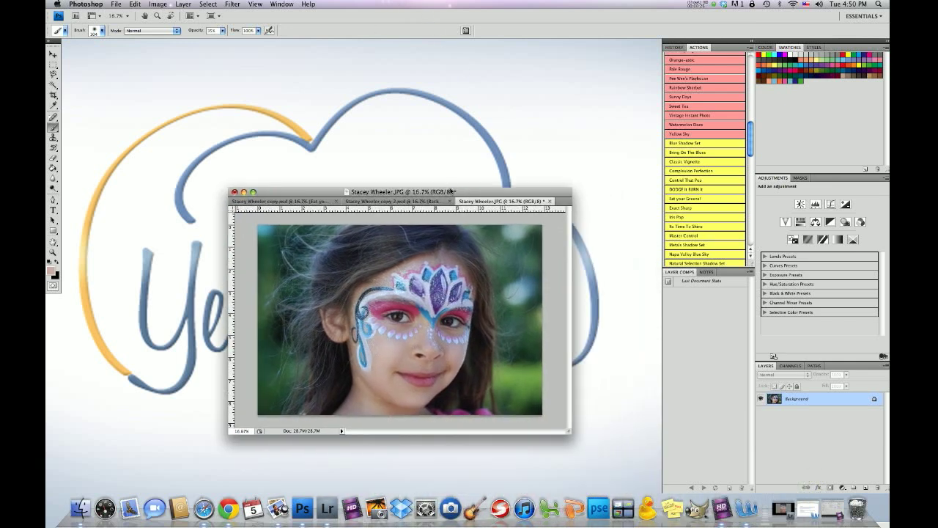
drag(400, 192, 377, 117)
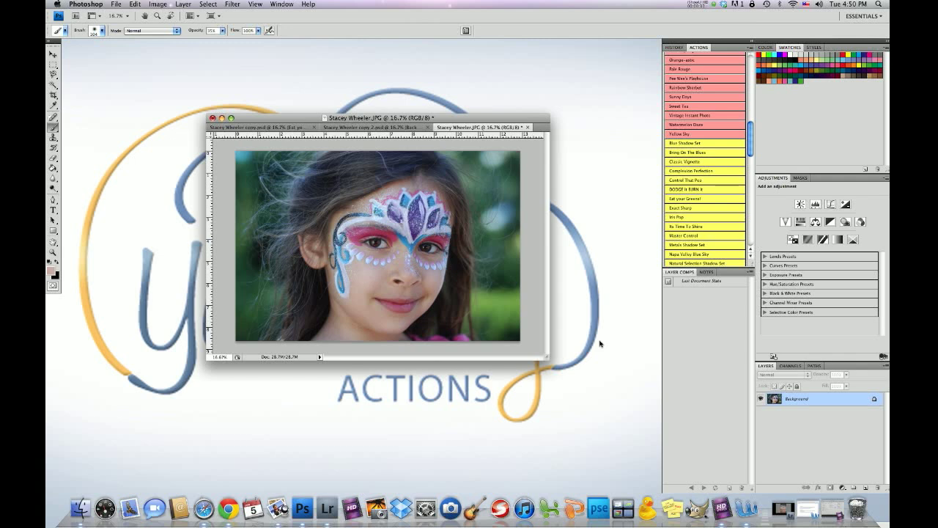
mouse_move(480, 259)
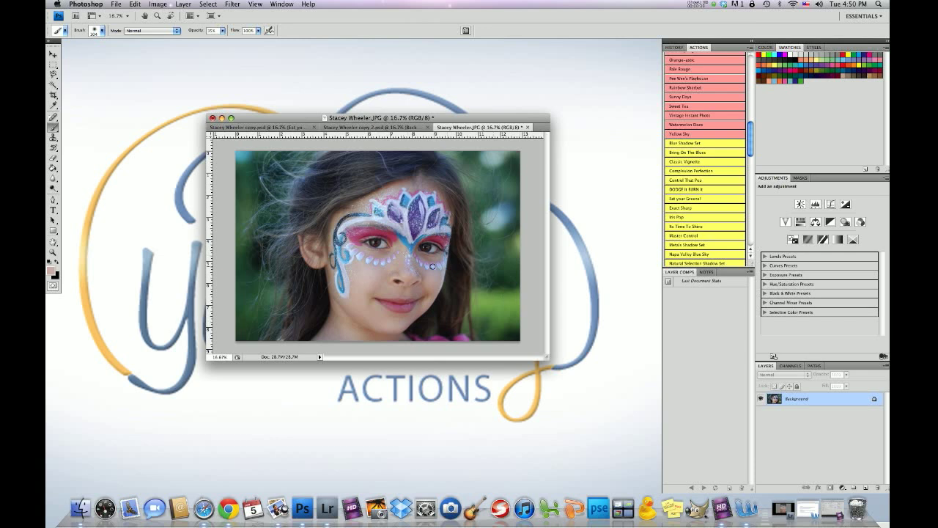
click(366, 127)
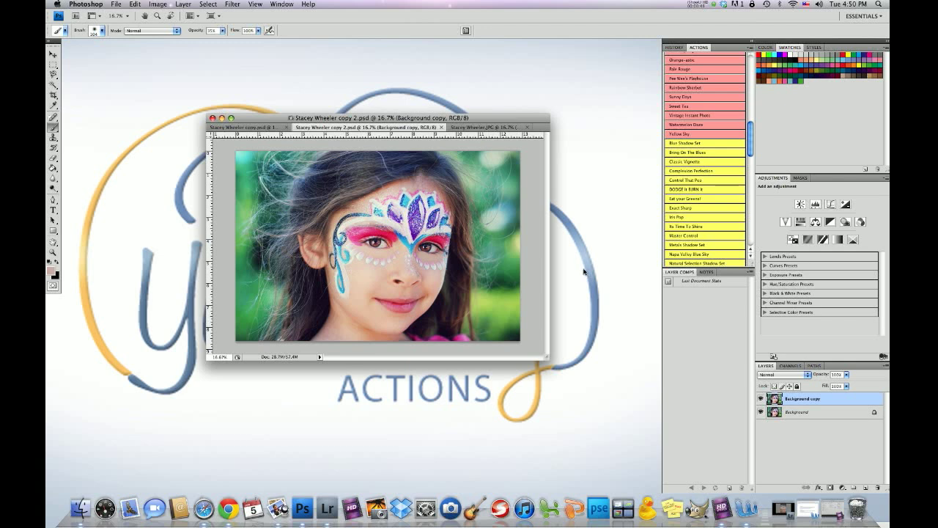
click(480, 126)
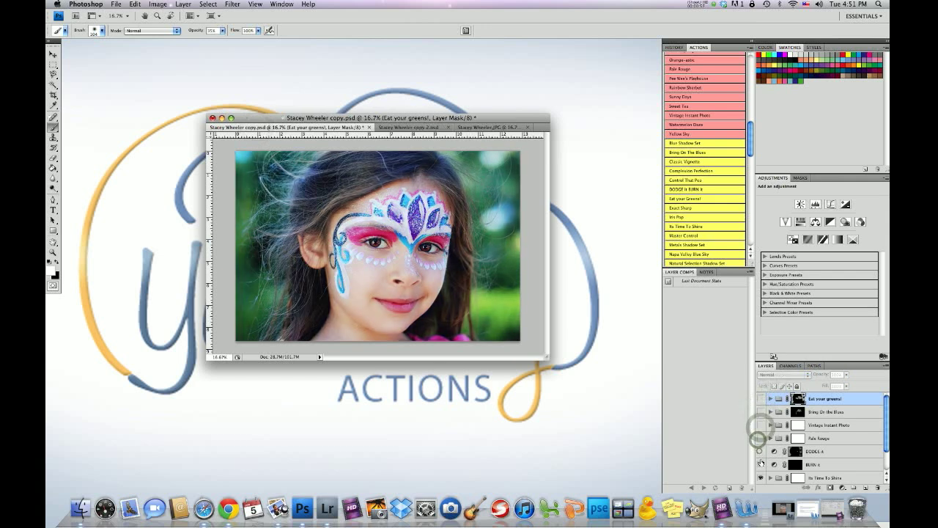
Hide Fist Pump, show Its Time To Shine, and expand that group.
scroll(down, 3)
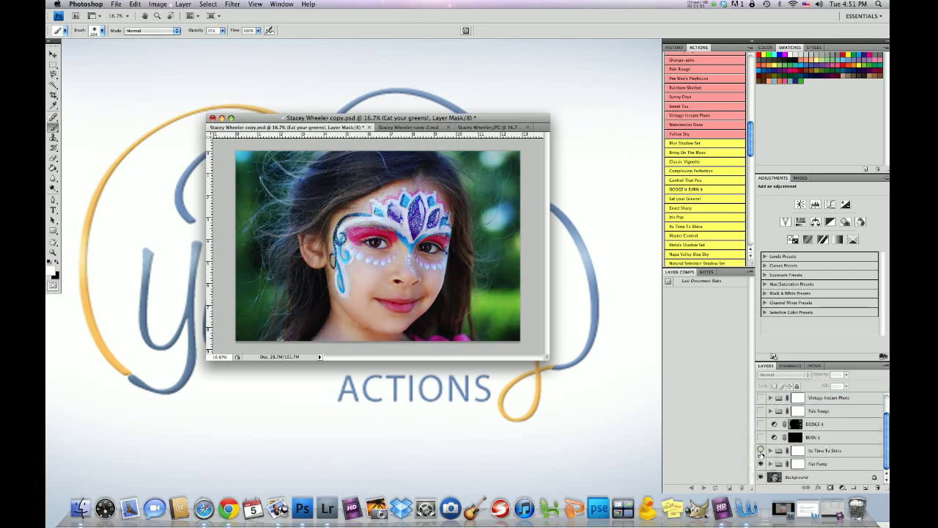
click(761, 463)
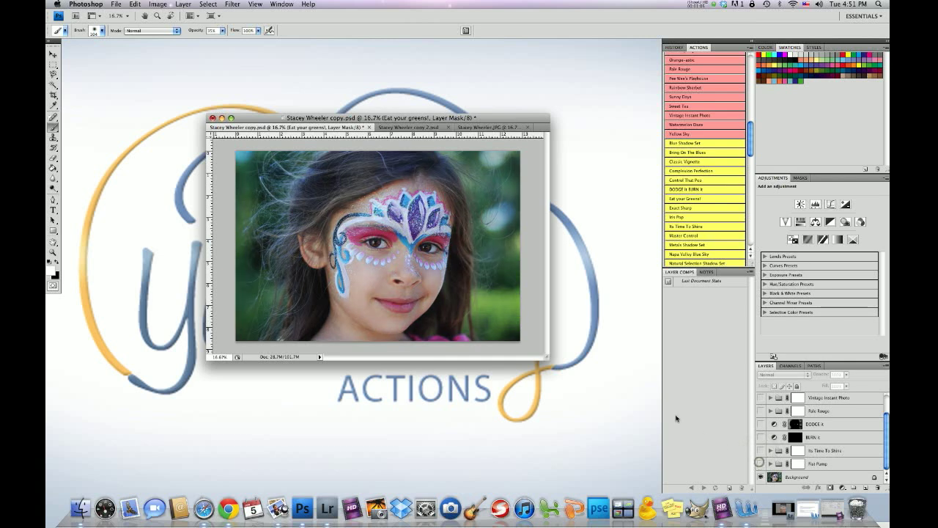
mouse_move(691, 377)
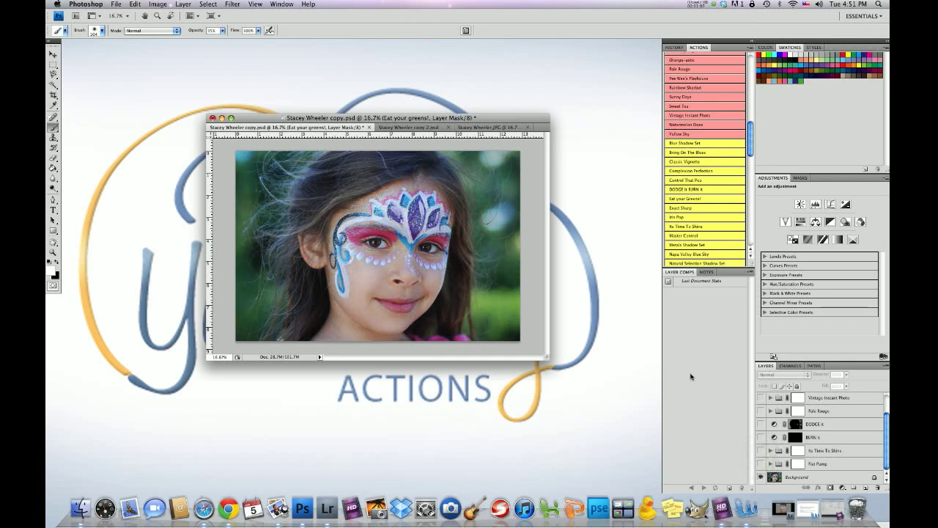
mouse_move(544, 299)
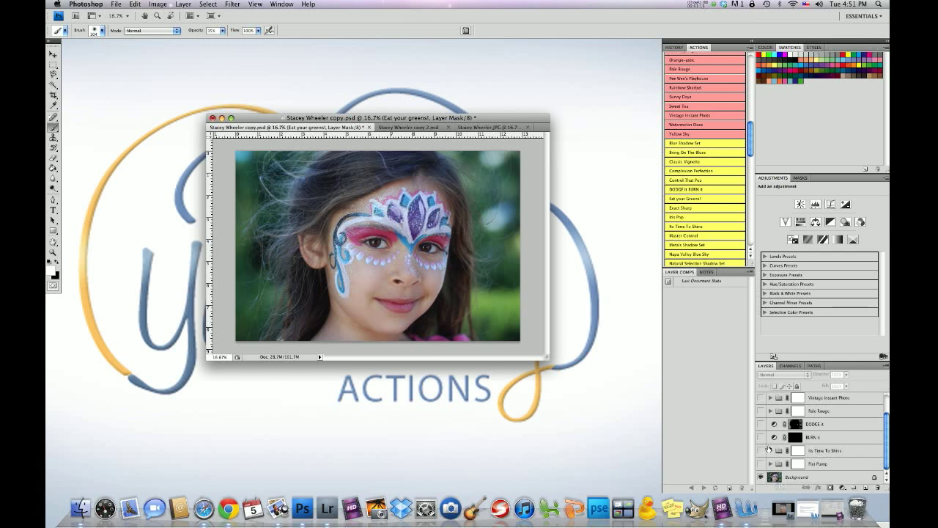
click(761, 450)
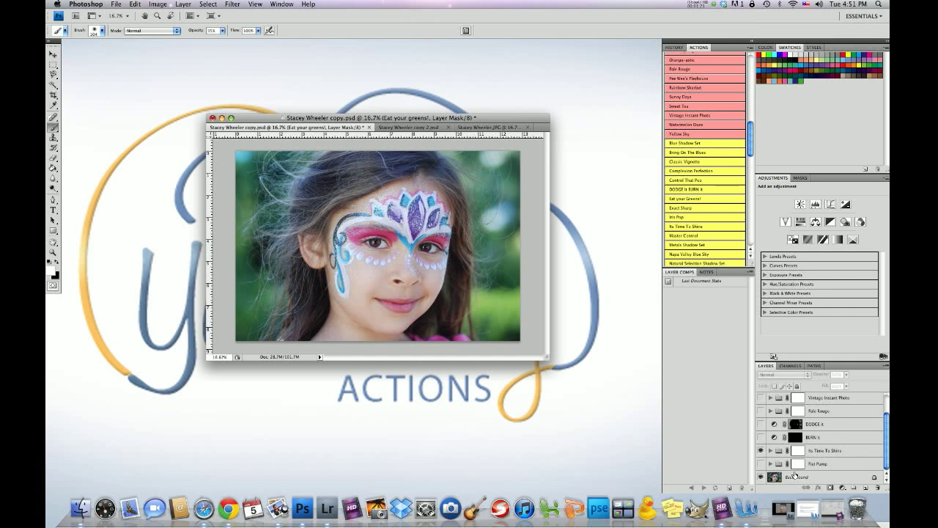
click(760, 450)
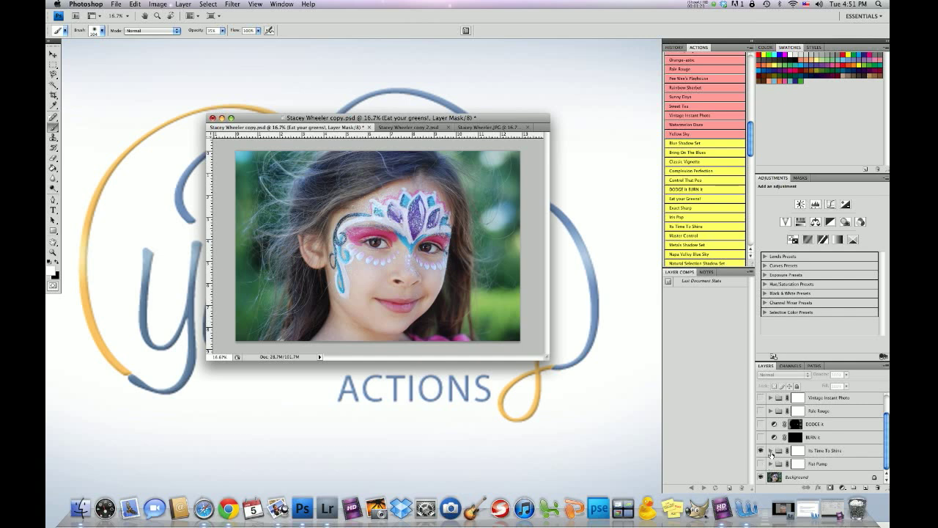
scroll(down, 3)
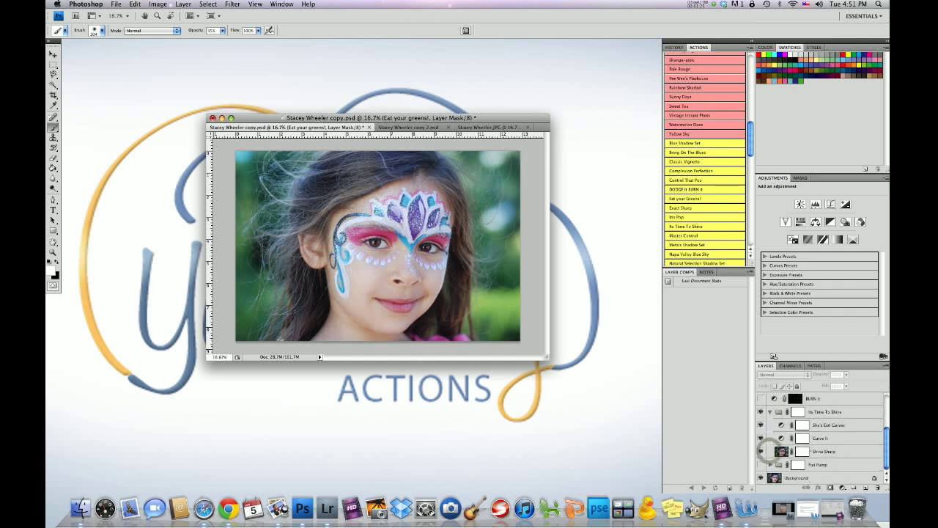
Select the Shine Sharp layer, then the Its Time To Shine set, and collapse it.
click(828, 451)
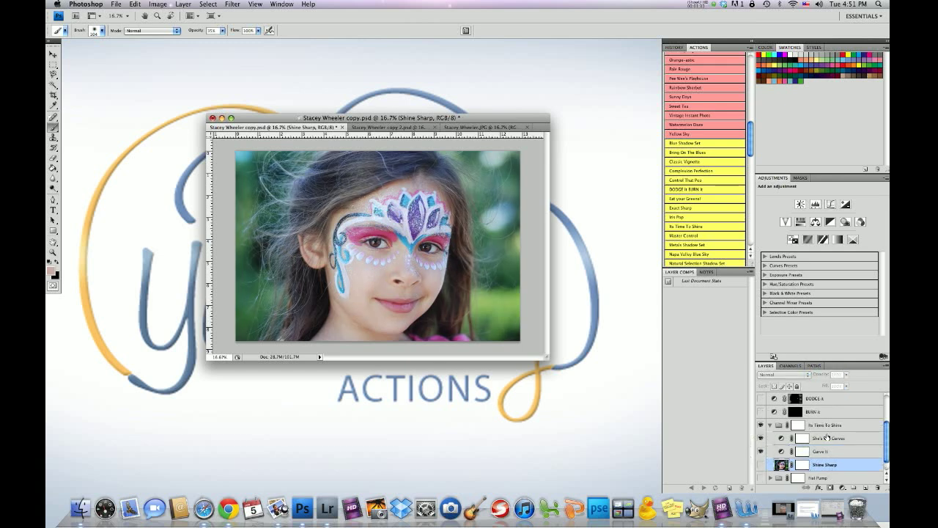
click(826, 425)
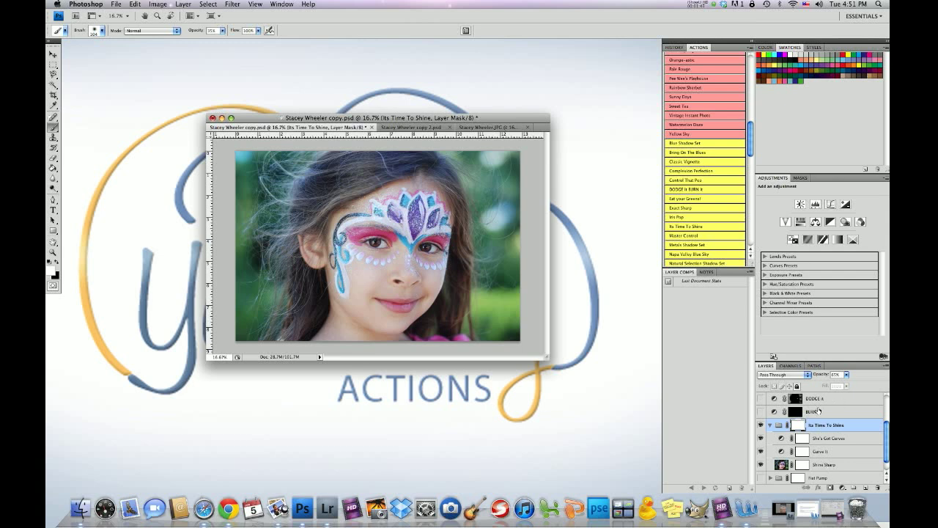
click(825, 464)
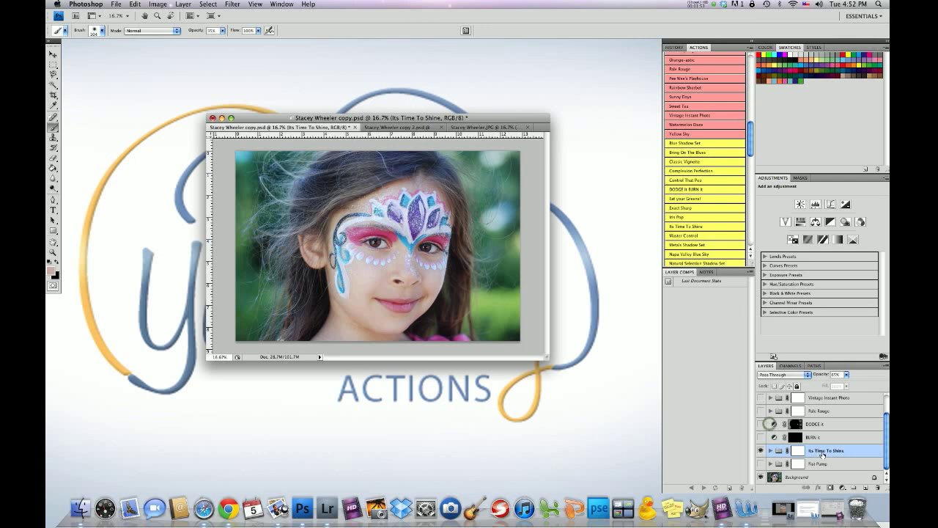
Select the Fist Pump set and make it visible again.
click(822, 464)
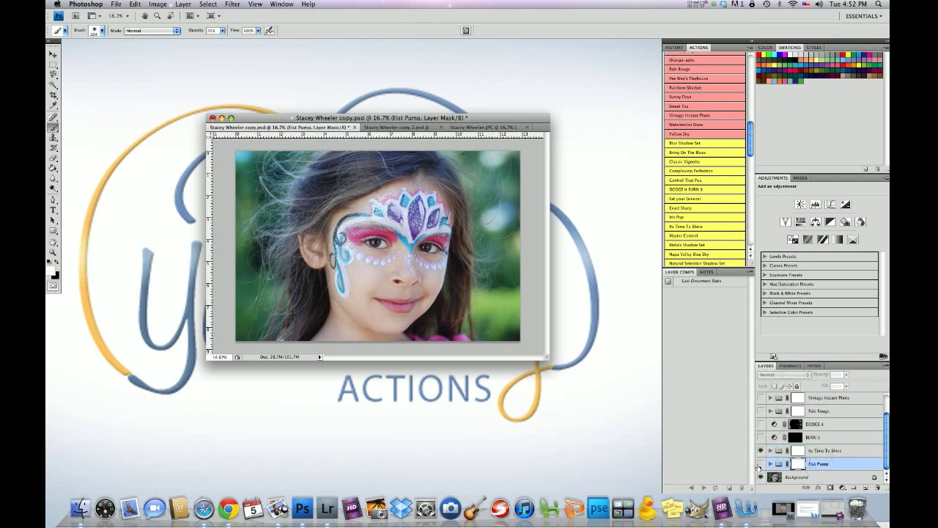
click(760, 464)
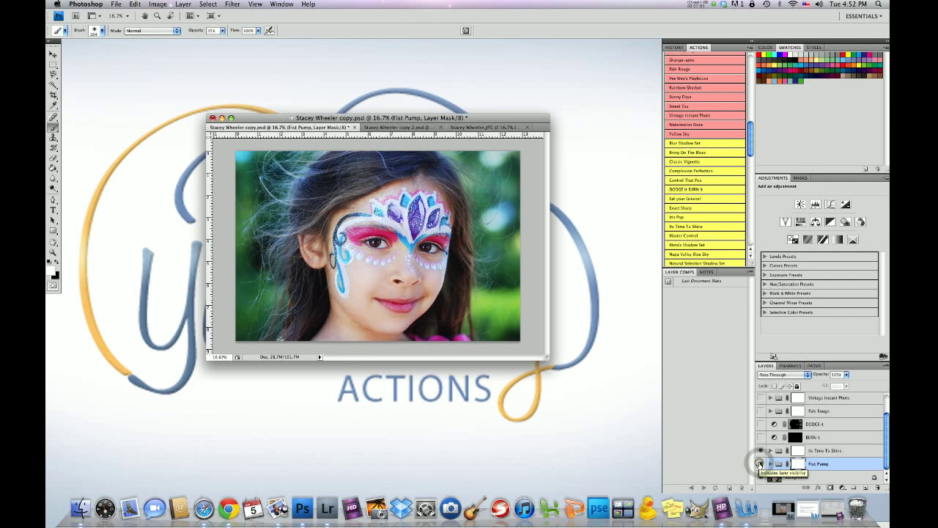
click(761, 464)
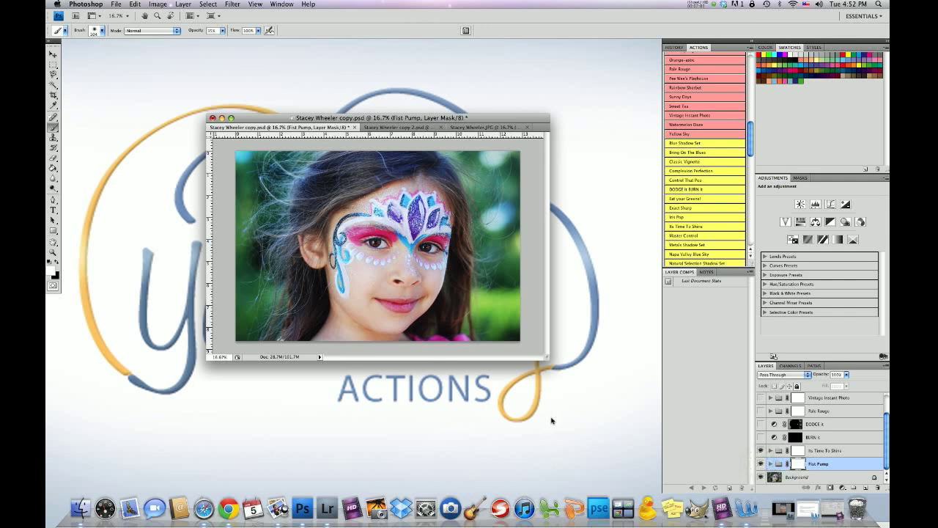
mouse_move(554, 426)
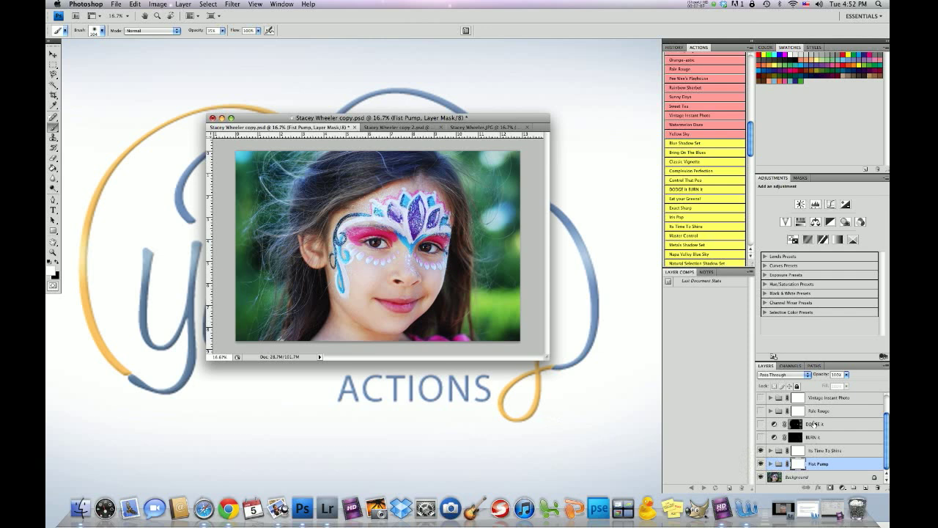
Show the DODGE it curves layer and zoom in on the portrait.
click(814, 424)
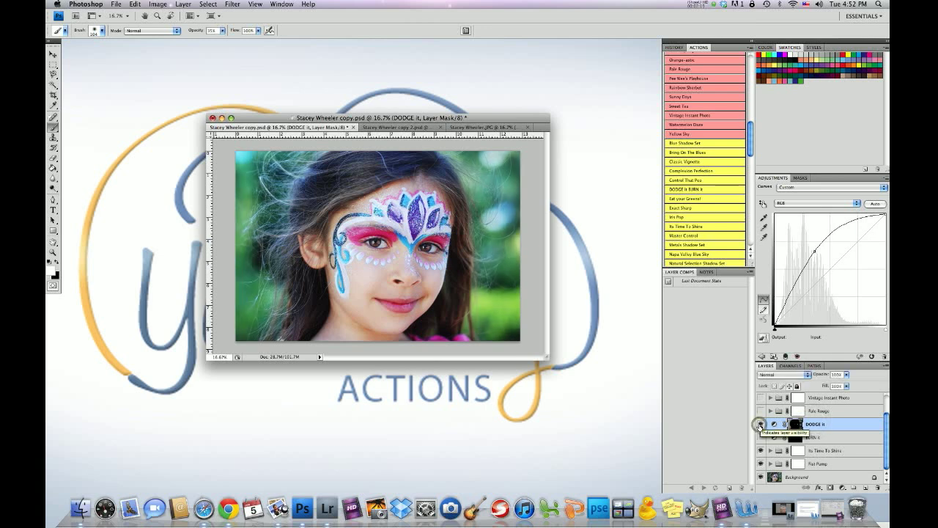
click(759, 424)
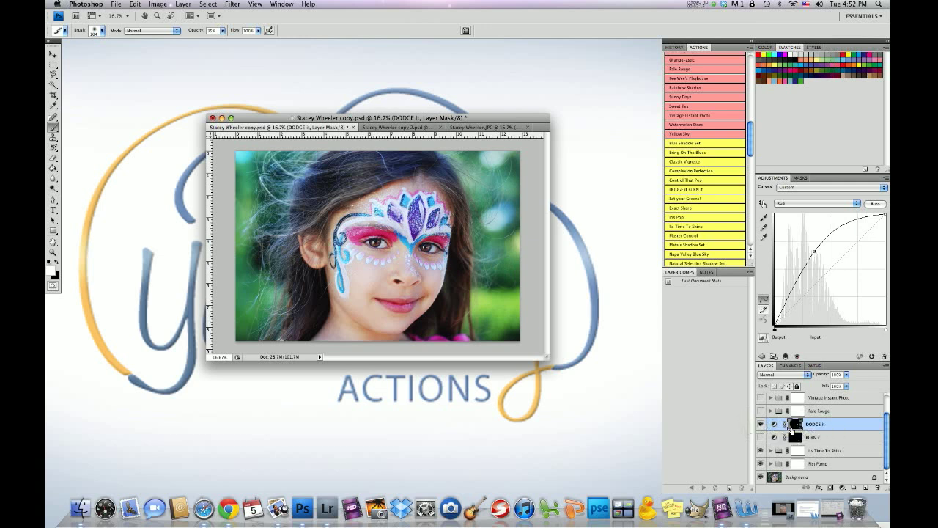
mouse_move(796, 424)
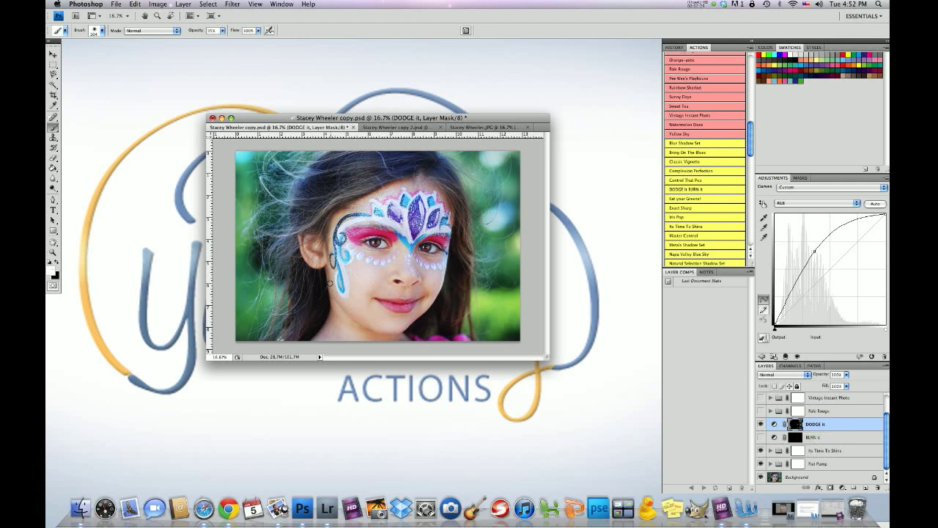
key(cmd+=)
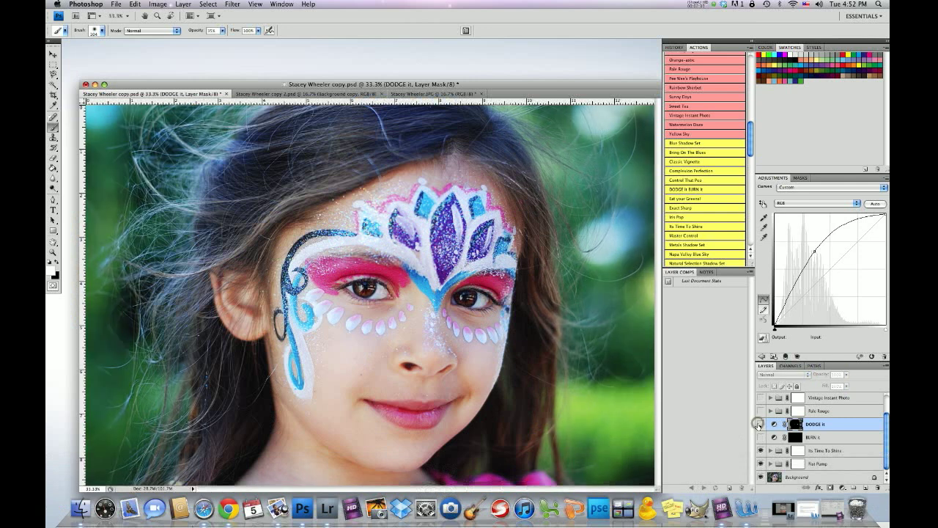
click(761, 423)
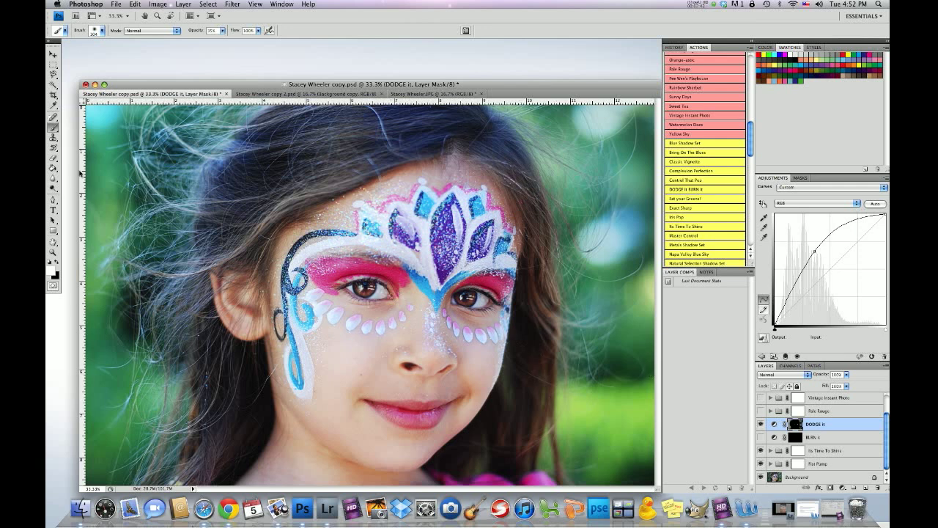
mouse_move(740, 422)
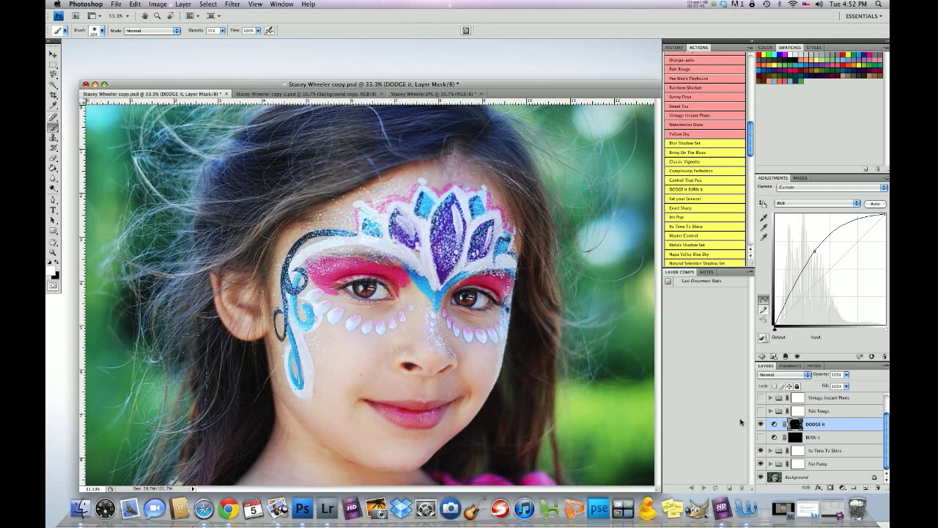
click(753, 423)
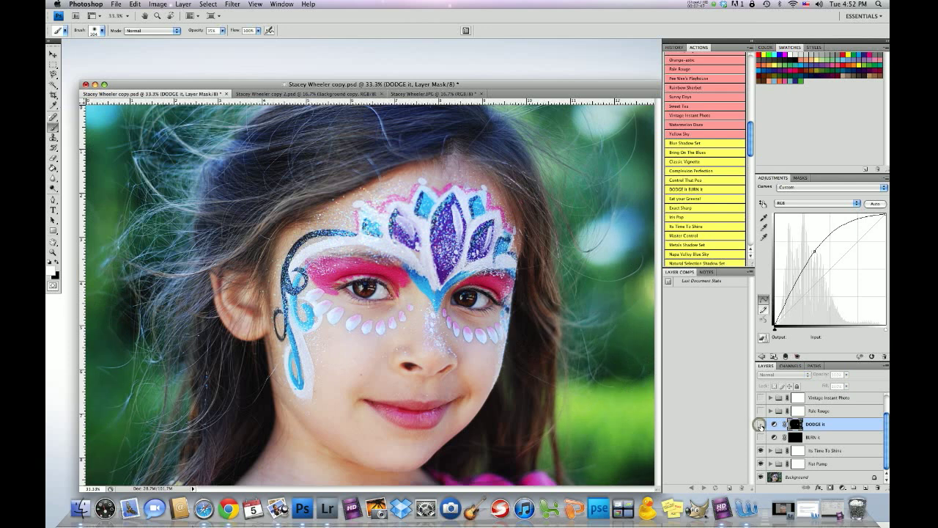
click(760, 424)
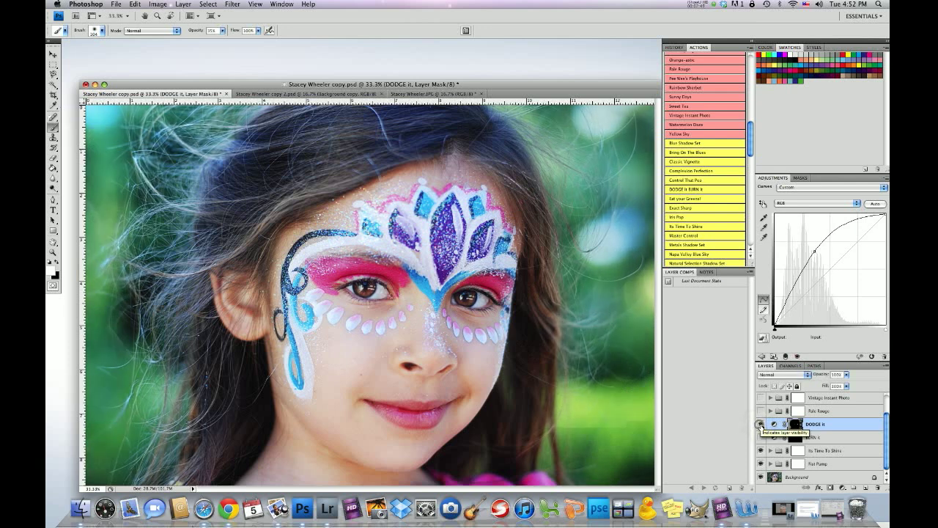
click(759, 424)
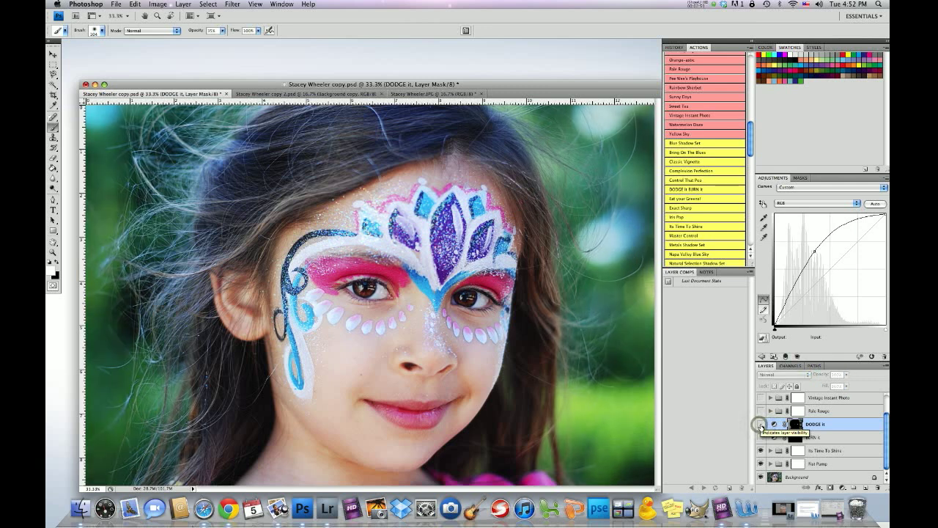
Turn on DODGE it and Pale Rouge, then adjust the Pale Rouge opacity.
click(760, 423)
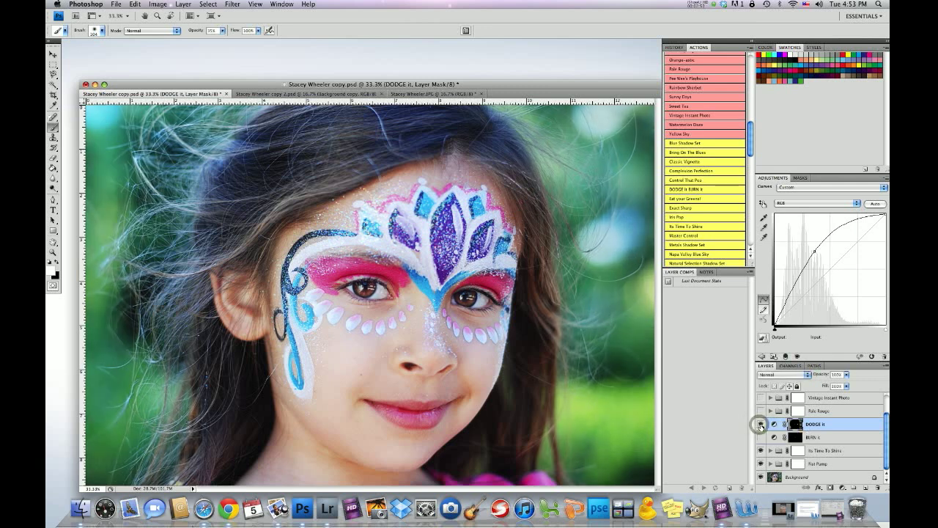
click(760, 424)
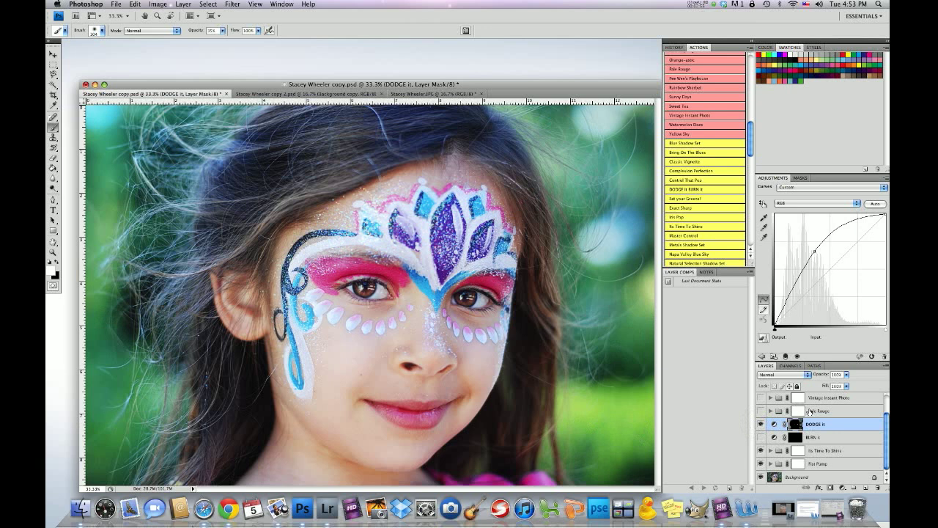
click(819, 411)
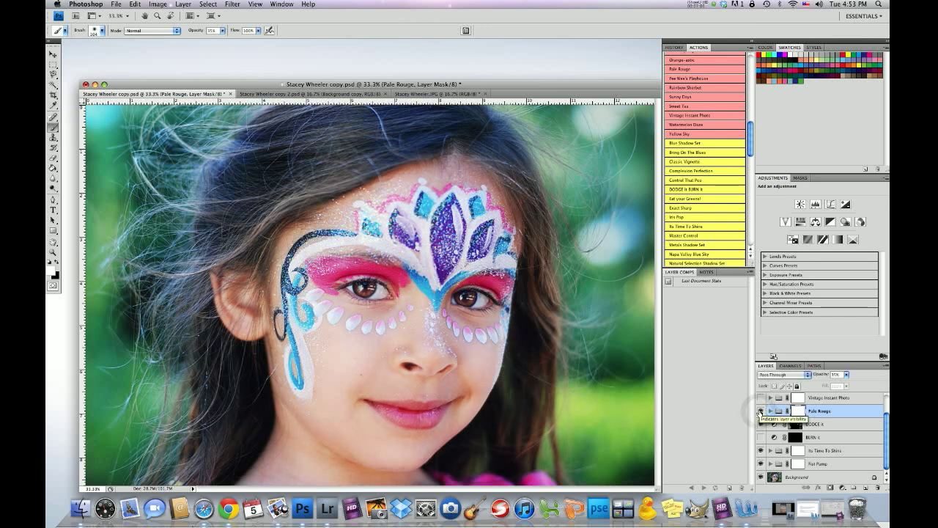
click(761, 410)
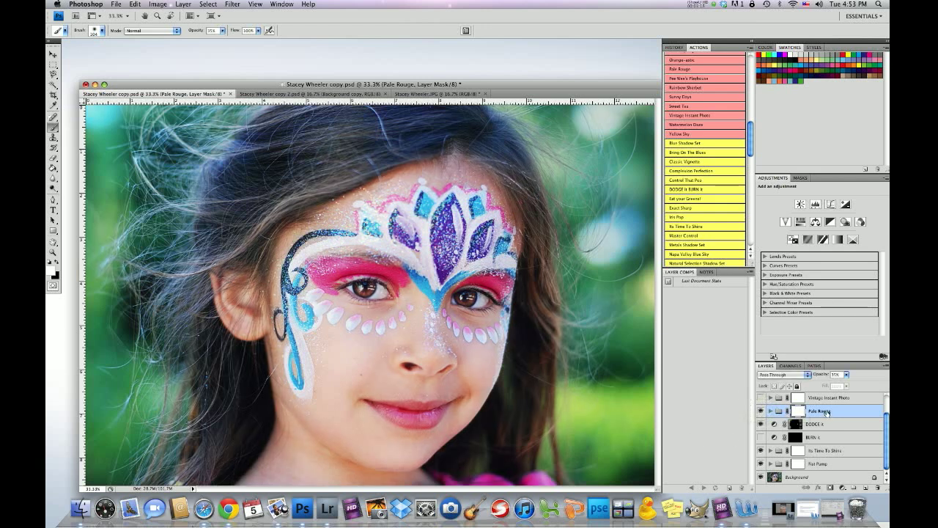
click(835, 375)
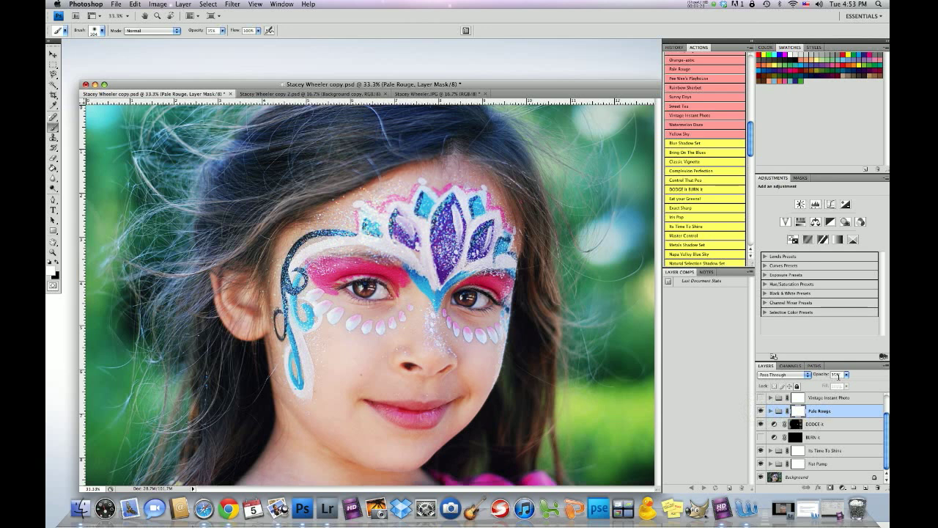
click(845, 375)
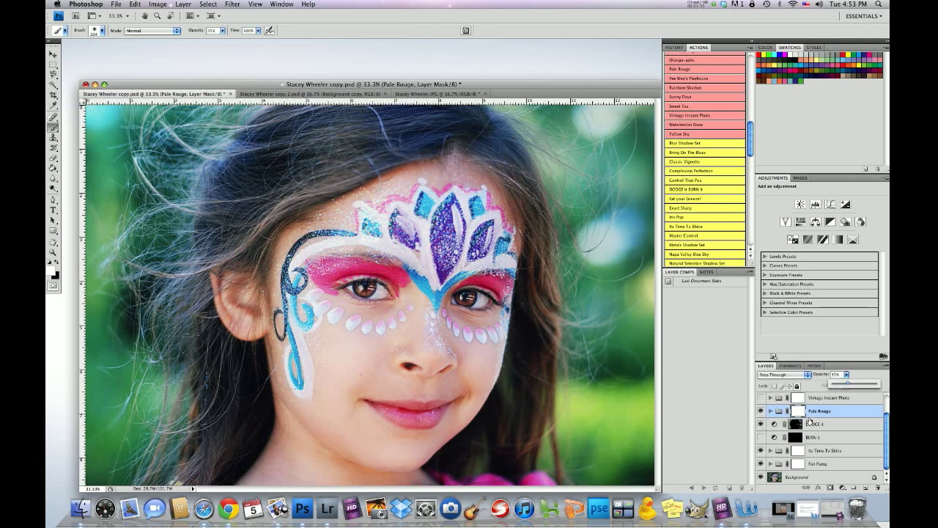
Show Vintage Instant Photo, toggling it off and on to compare.
click(832, 398)
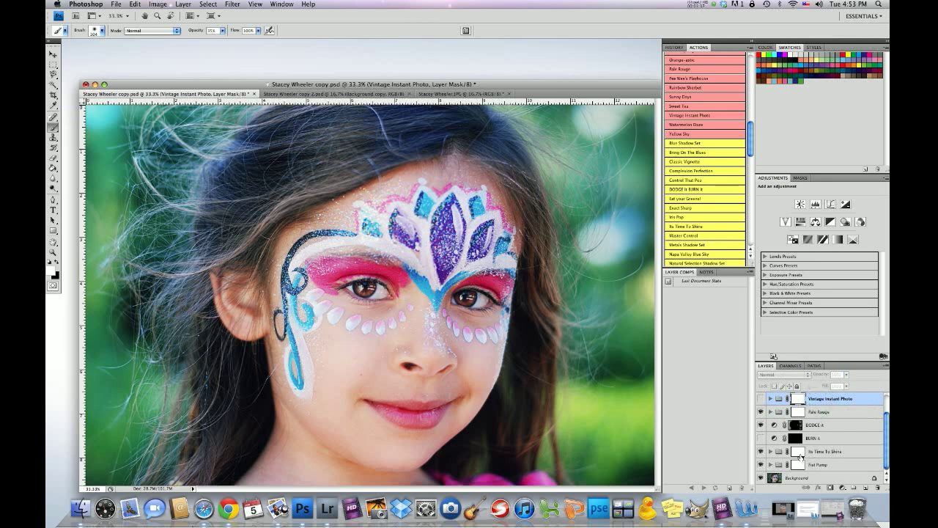
click(761, 398)
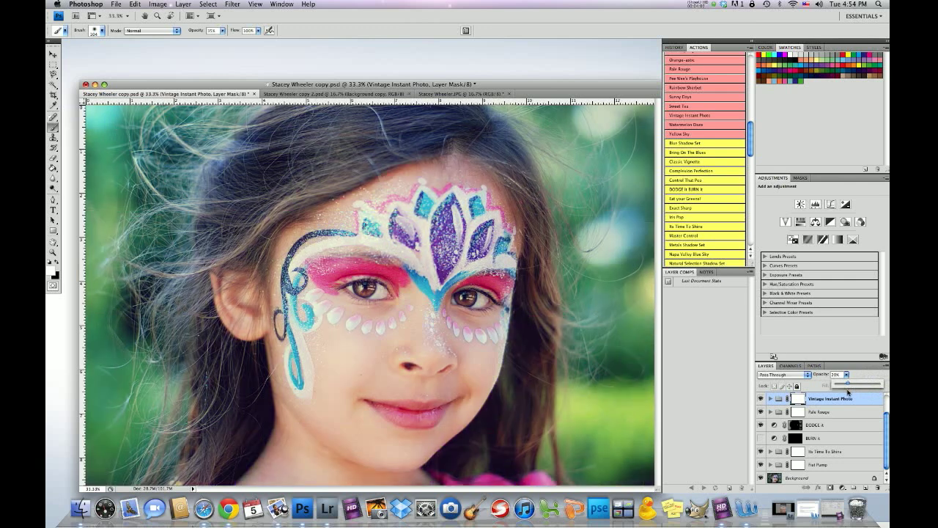
click(762, 398)
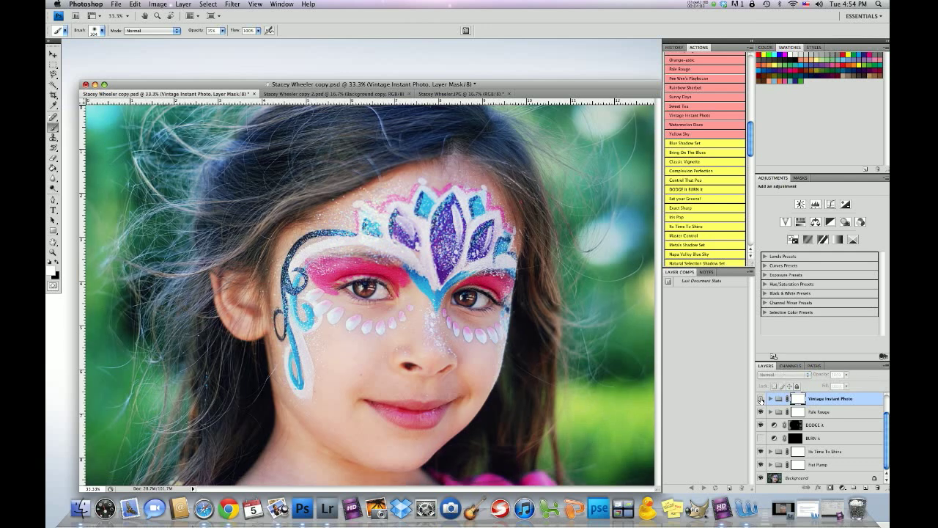
click(761, 399)
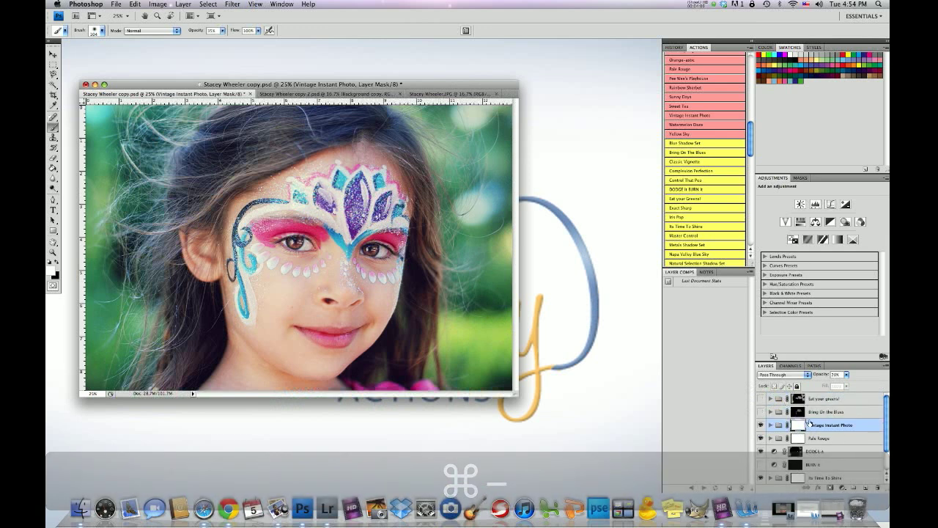
Zoom in and show Bring On the Blues, toggling it off and on to compare.
click(826, 411)
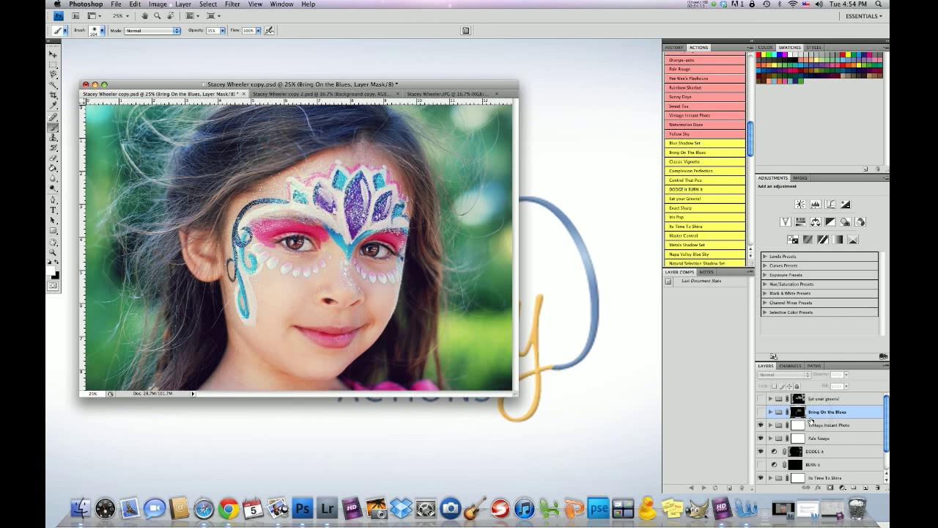
mouse_move(371, 217)
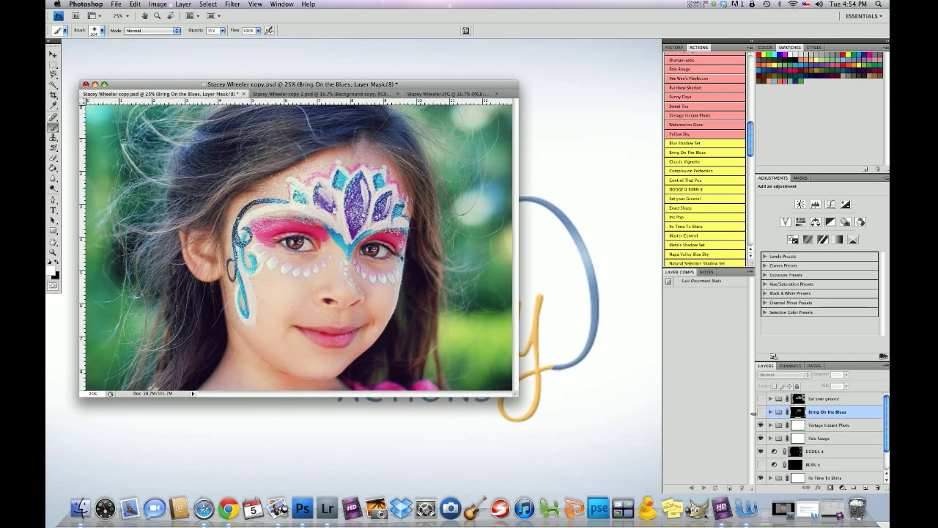
key(cmd+=)
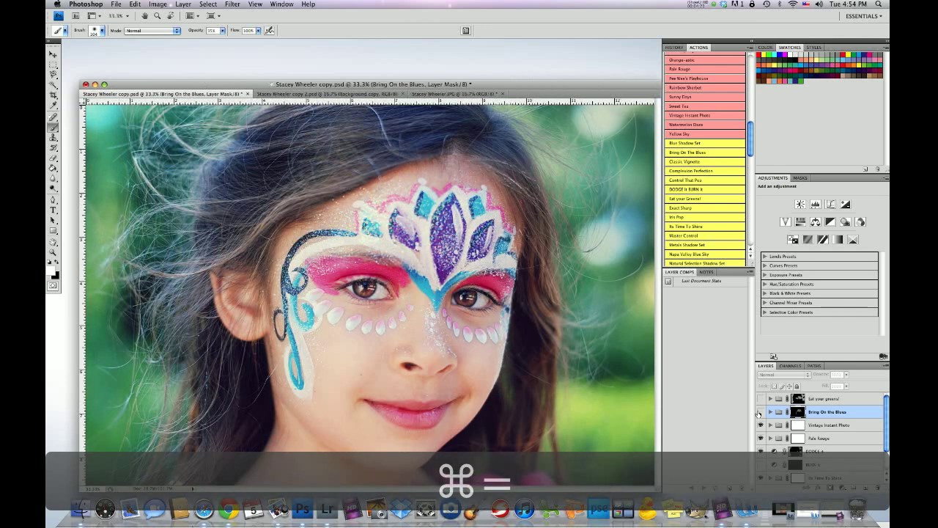
click(761, 411)
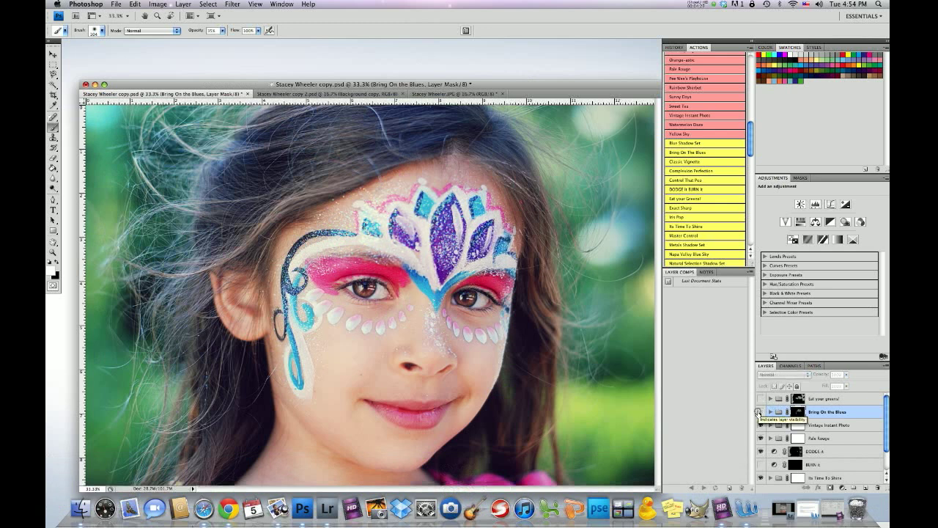
click(760, 411)
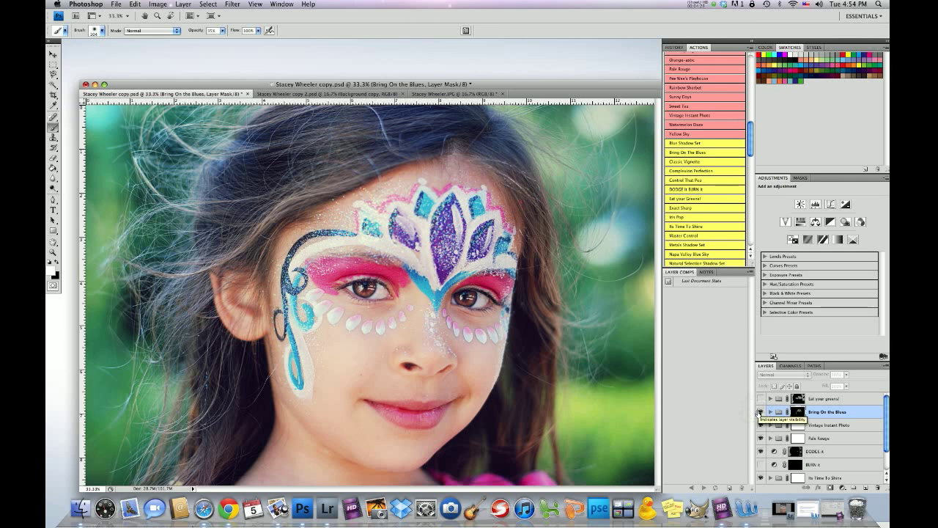
click(793, 411)
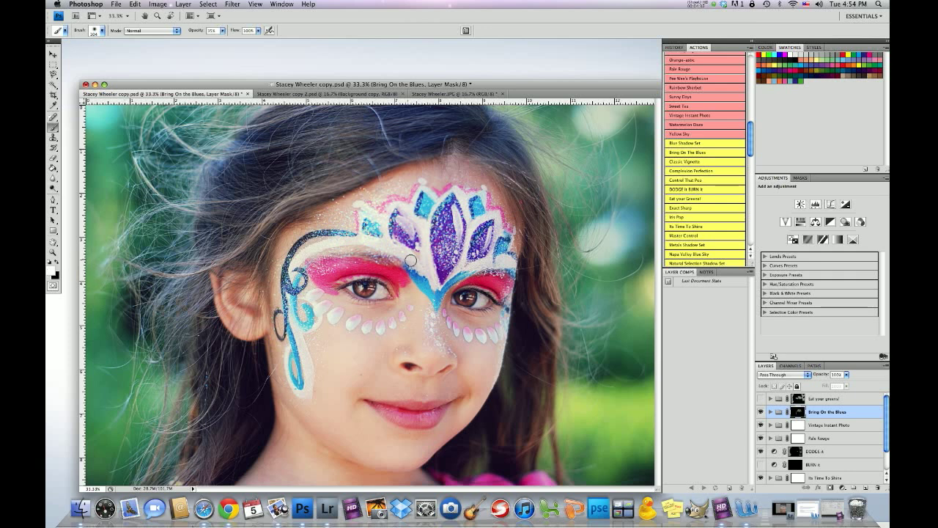
mouse_move(411, 255)
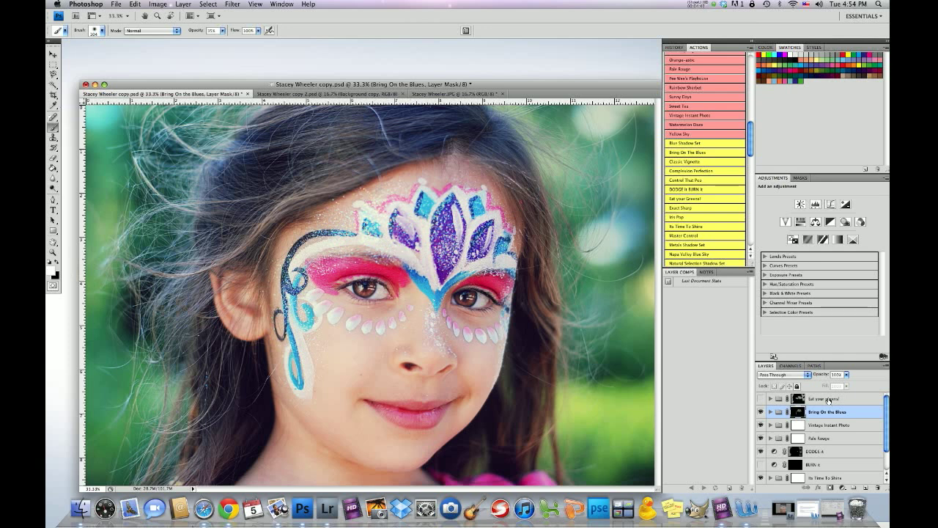
Select the Eat your greens! layer set.
click(829, 399)
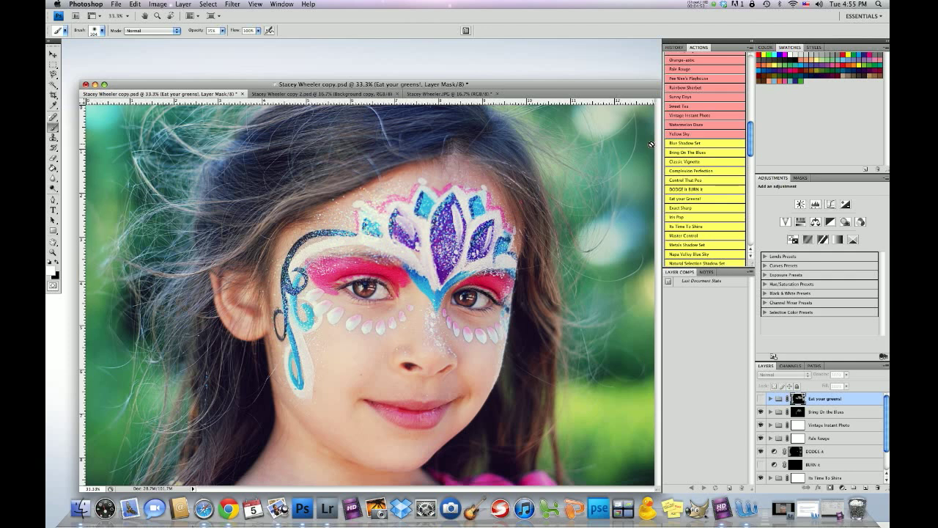
mouse_move(525, 278)
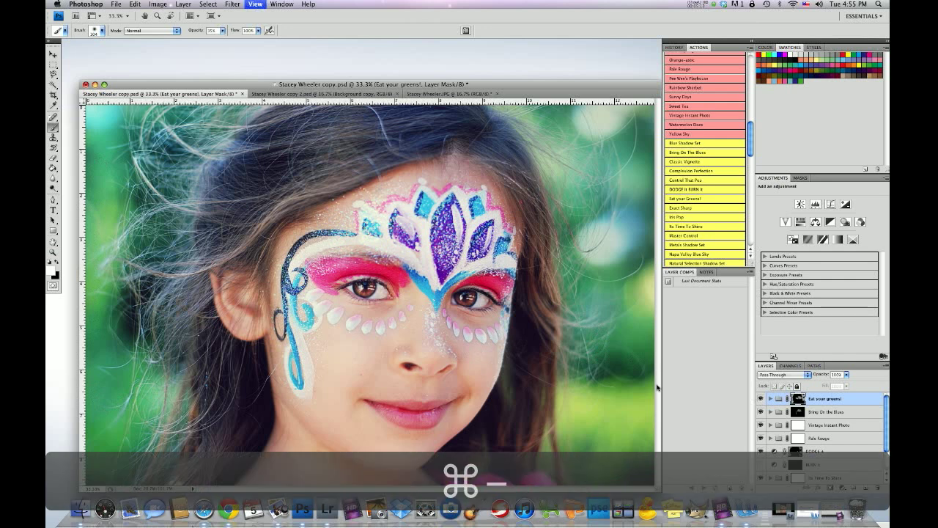
key(cmd+minus)
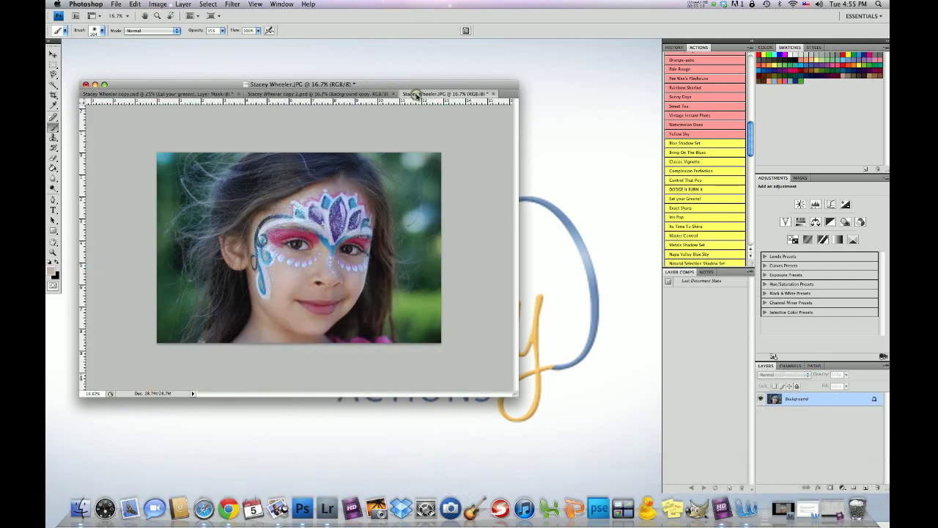
click(315, 94)
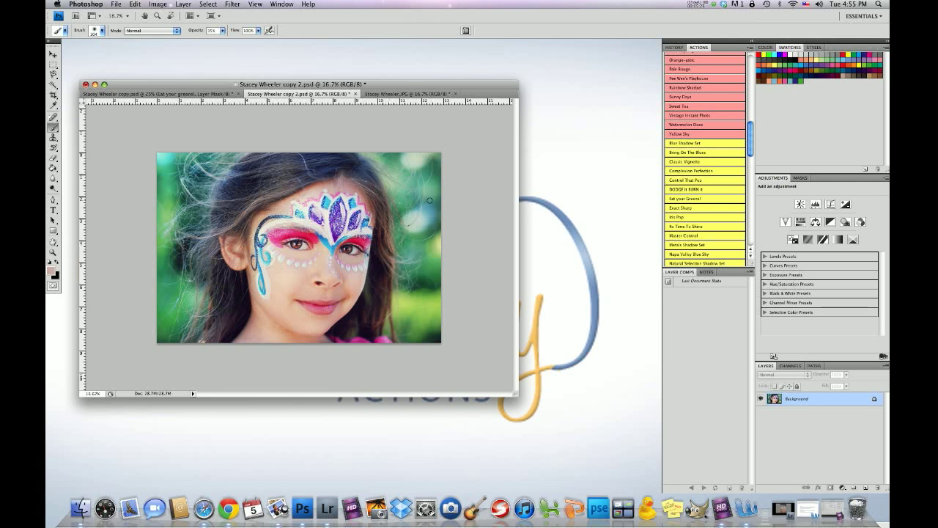
key(cmd+=)
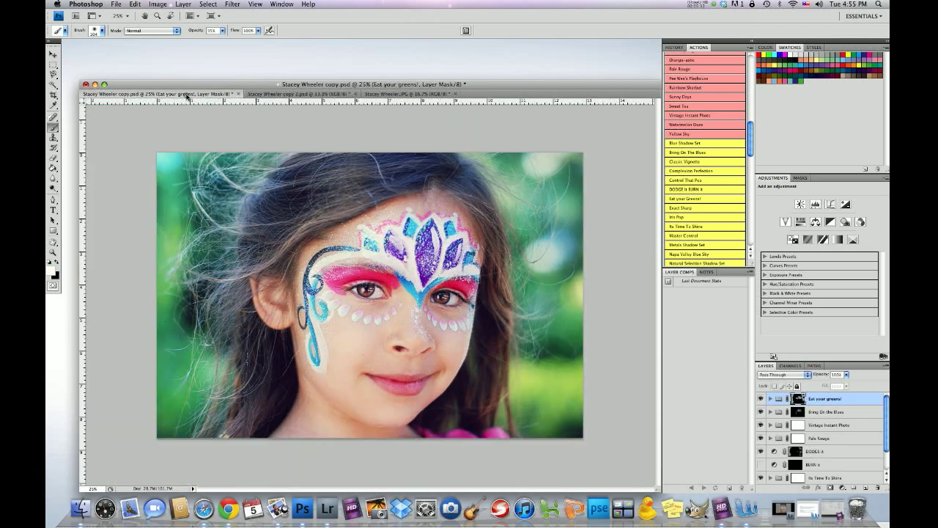
mouse_move(386, 302)
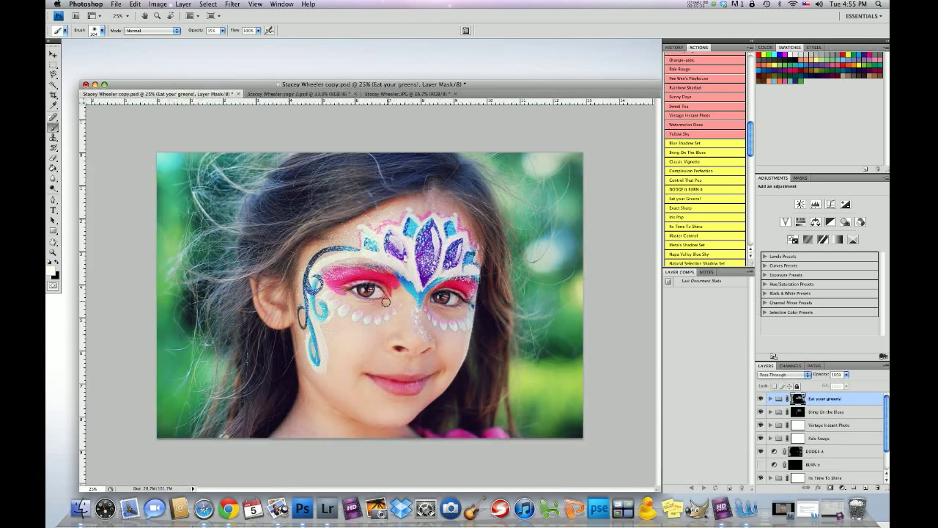
key(cmd+=)
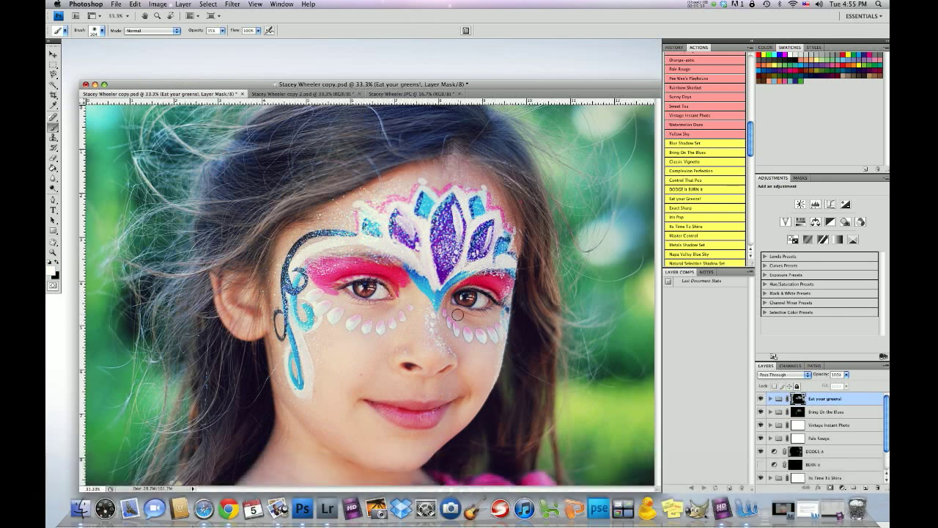
Flip between the Stacey Wheeler copy 2.psd and copy.psd tabs, ending on copy 2.
click(312, 94)
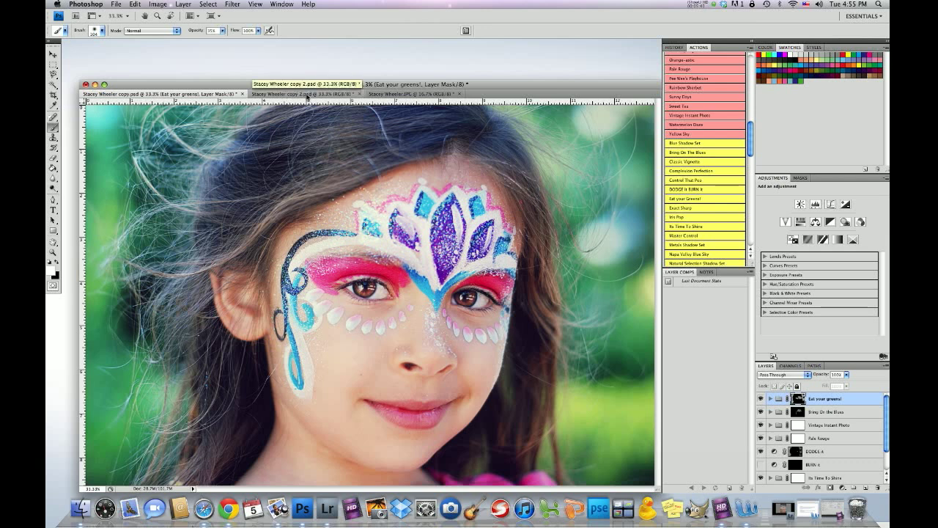
click(308, 93)
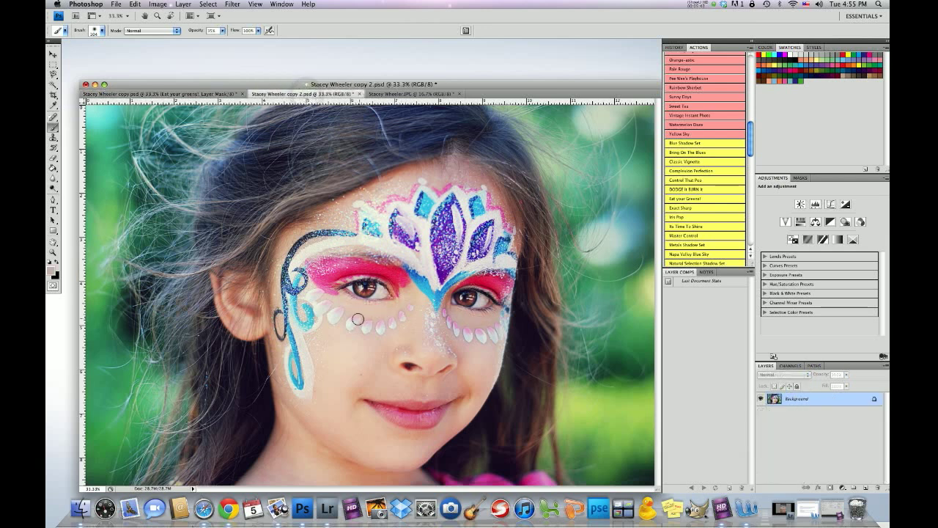
mouse_move(620, 388)
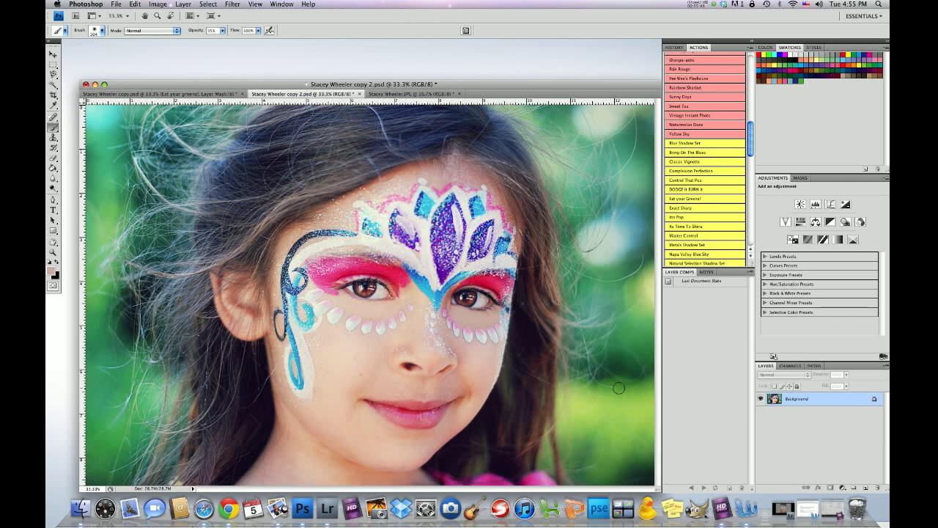
mouse_move(392, 316)
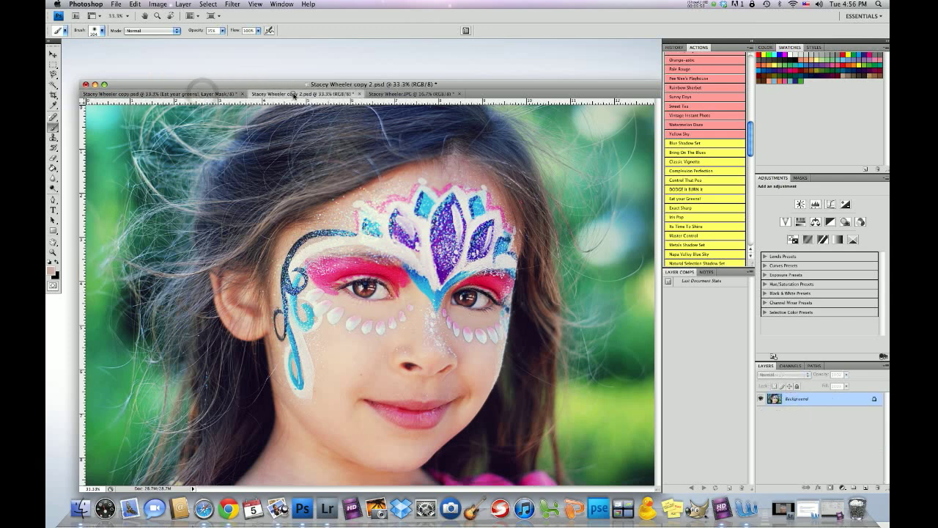
mouse_move(640, 406)
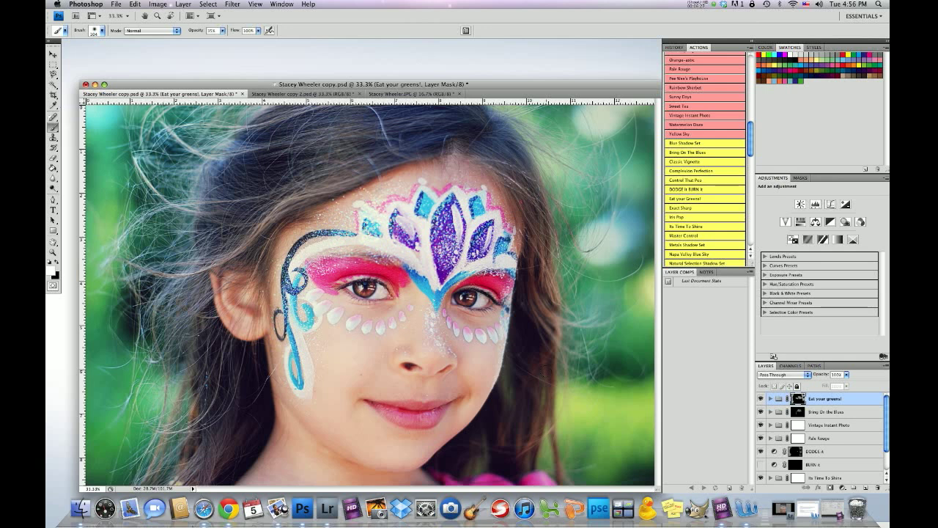
click(304, 94)
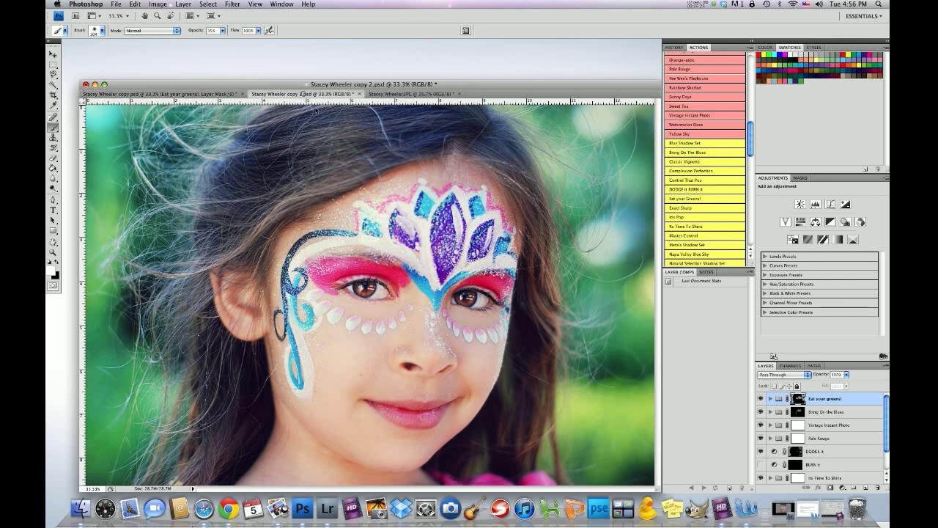